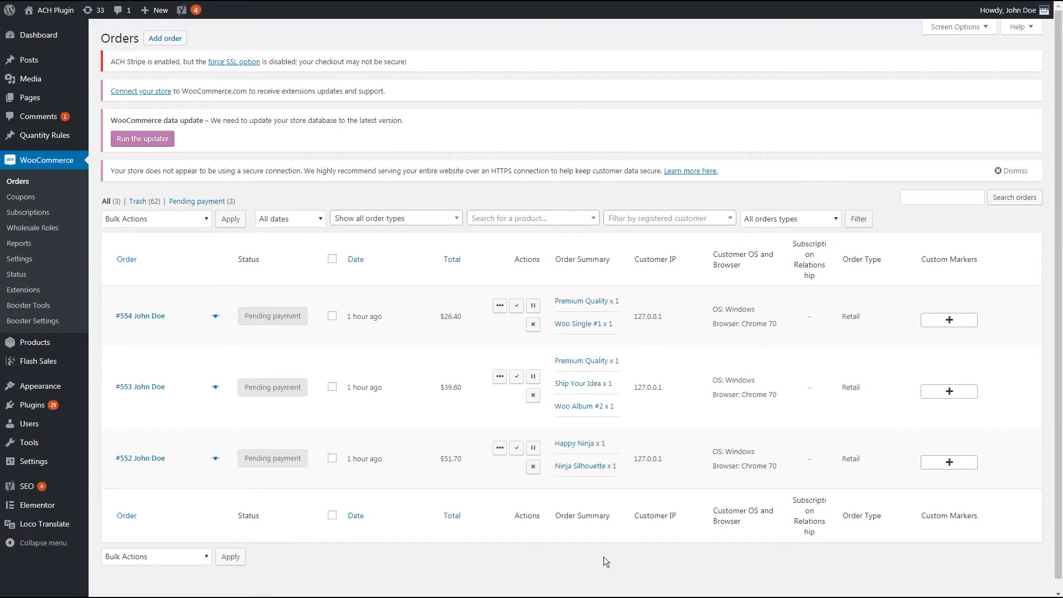
# Step: Select all three pending orders and apply the Merge Orders bulk action for order 554
pyautogui.click(332, 259)
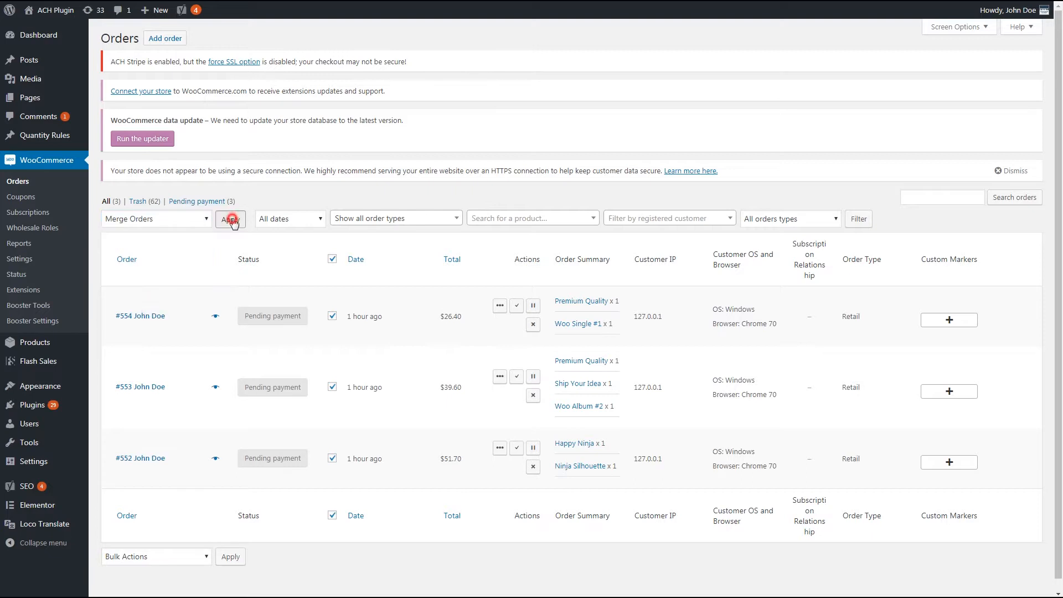
pyautogui.click(230, 218)
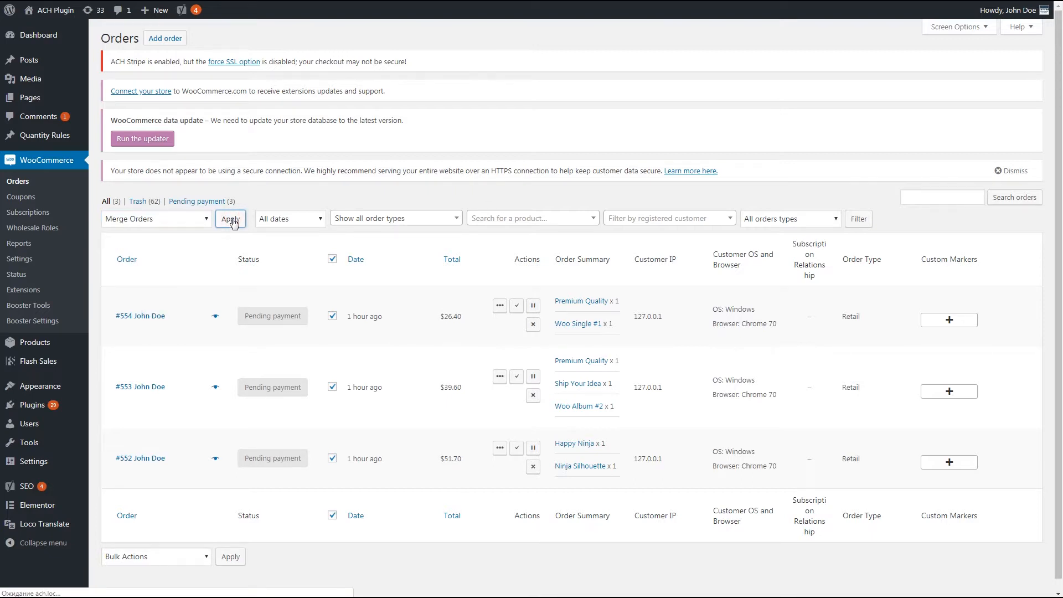
pyautogui.click(231, 218)
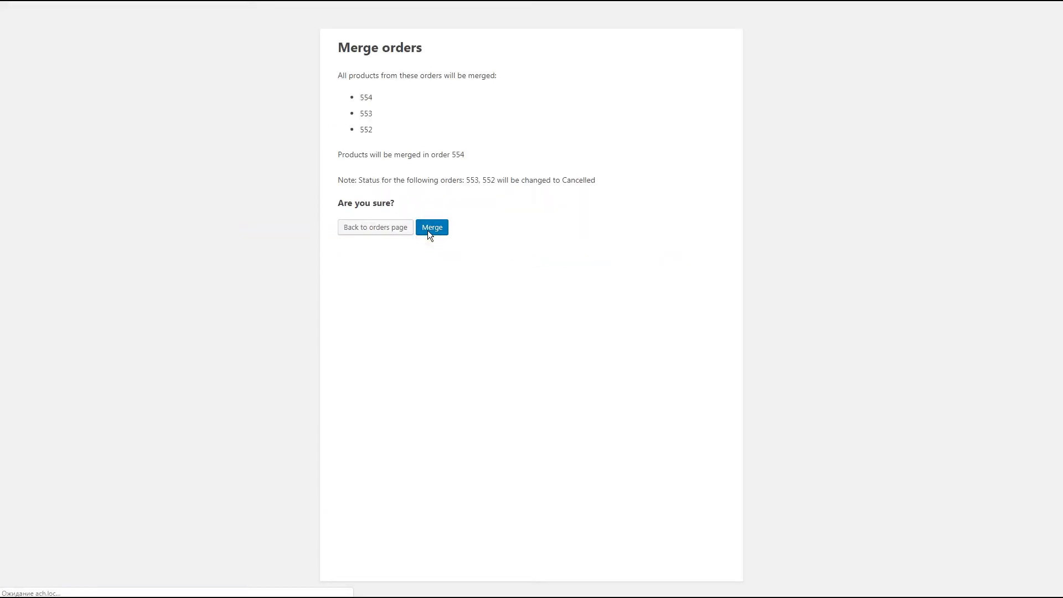
# Step: Confirm merging orders 553 and 552 into 554, making it #mg-554 at $117.70
pyautogui.click(432, 227)
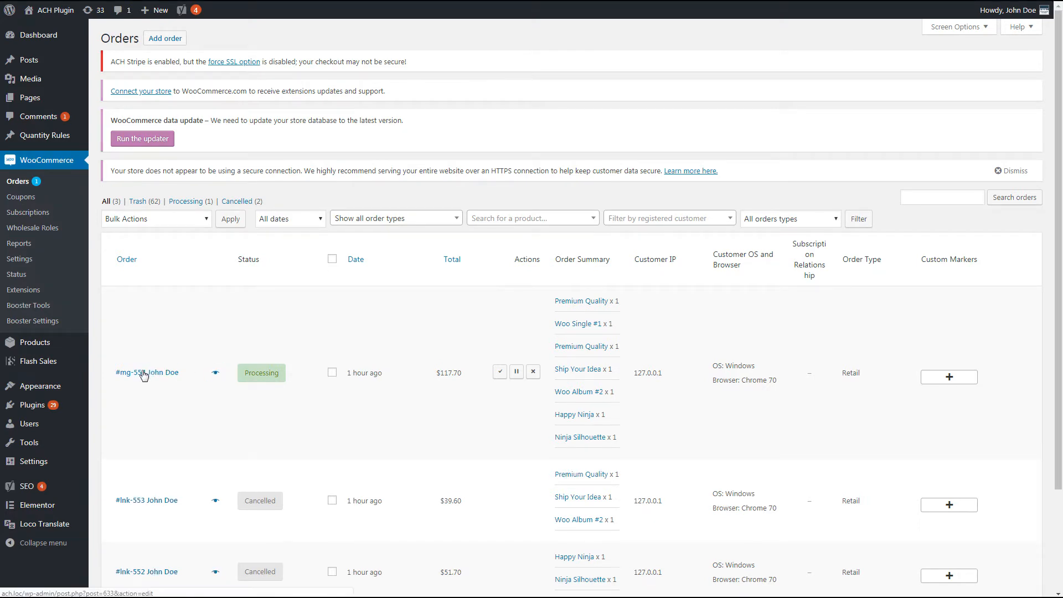
# Step: View order #mg-554's Additional Order Data listing contained orders #lnk-553 and #lnk-552
pyautogui.click(142, 372)
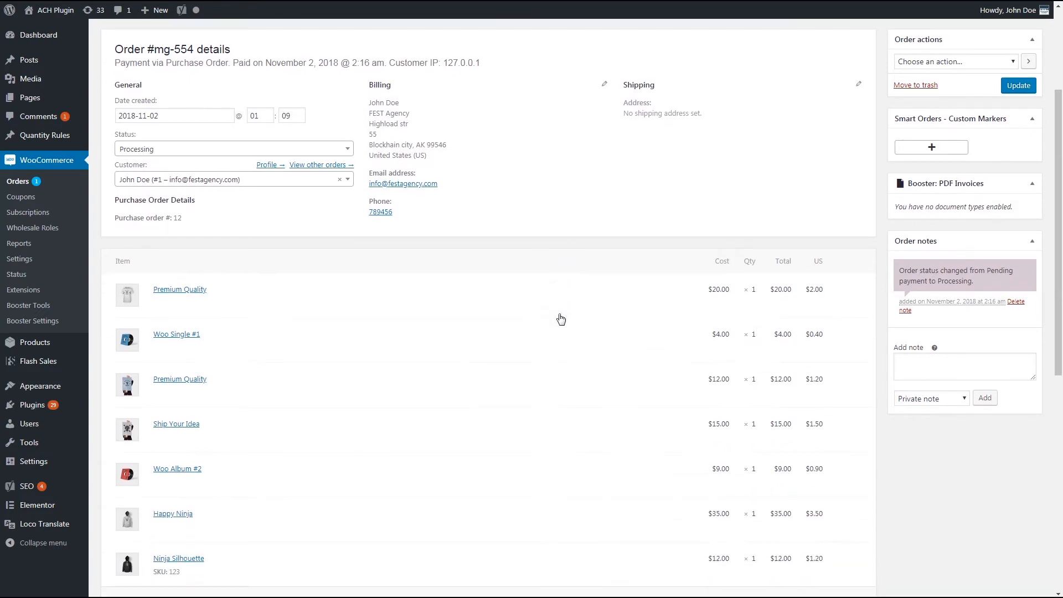
pyautogui.moveTo(957, 490)
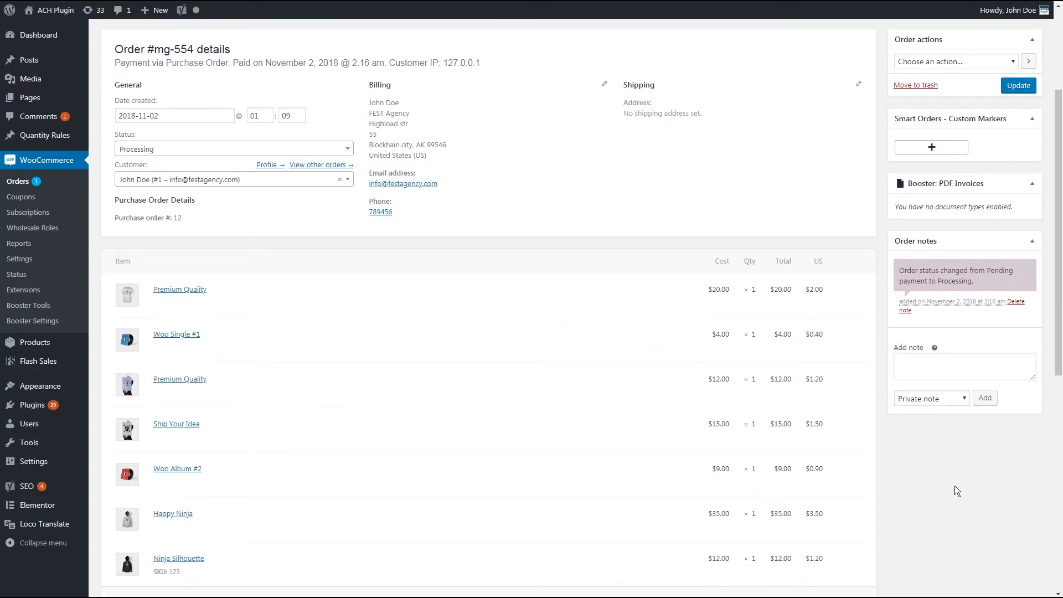
pyautogui.scroll(-3)
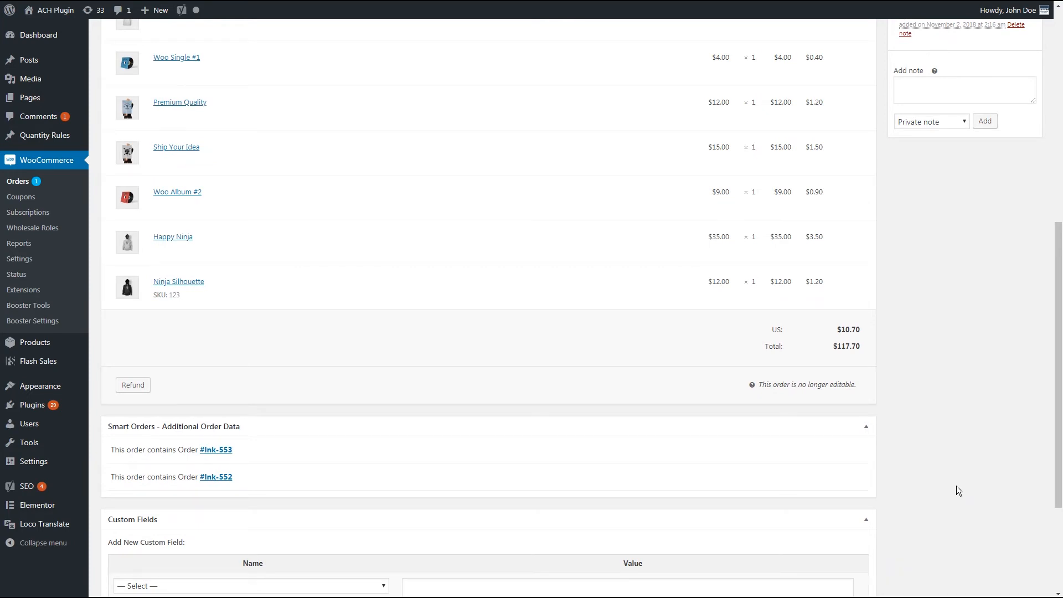
pyautogui.click(217, 450)
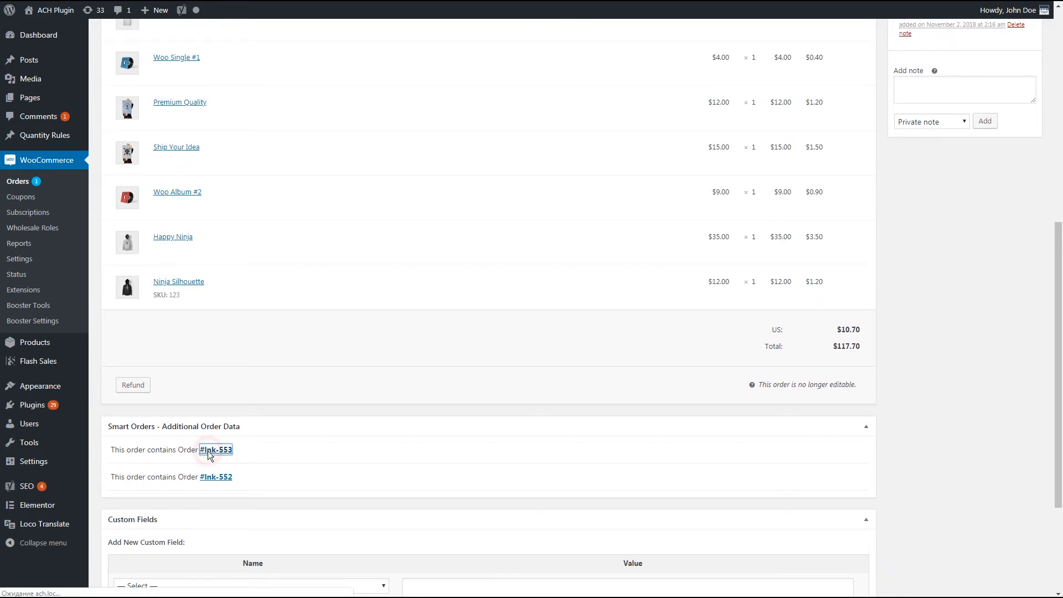
# Step: View cancelled order #lnk-553 ($39.60) and its note that it was merged into #mg-554
pyautogui.click(214, 449)
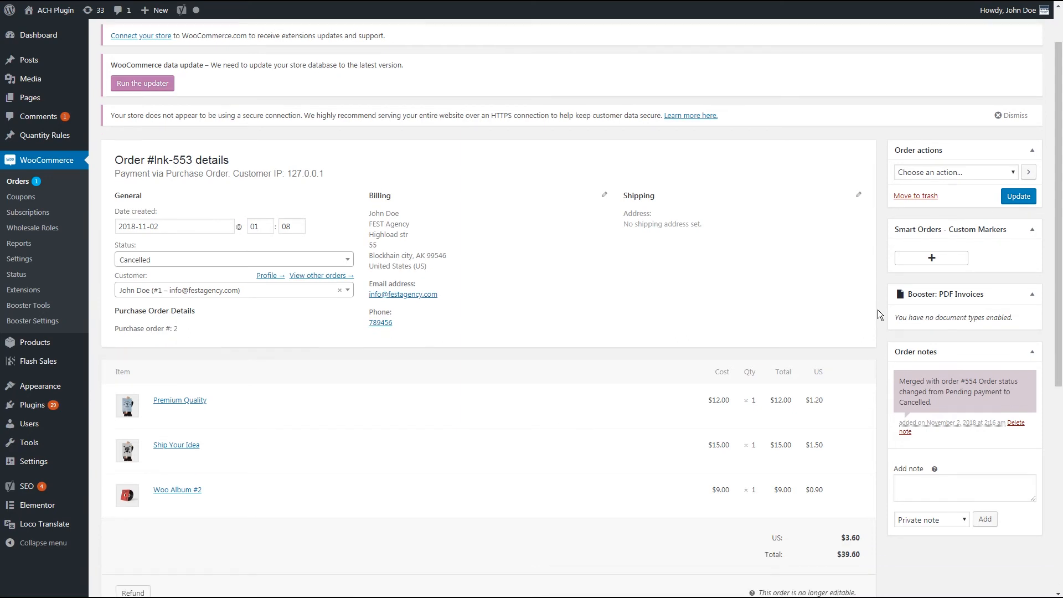
pyautogui.scroll(-3)
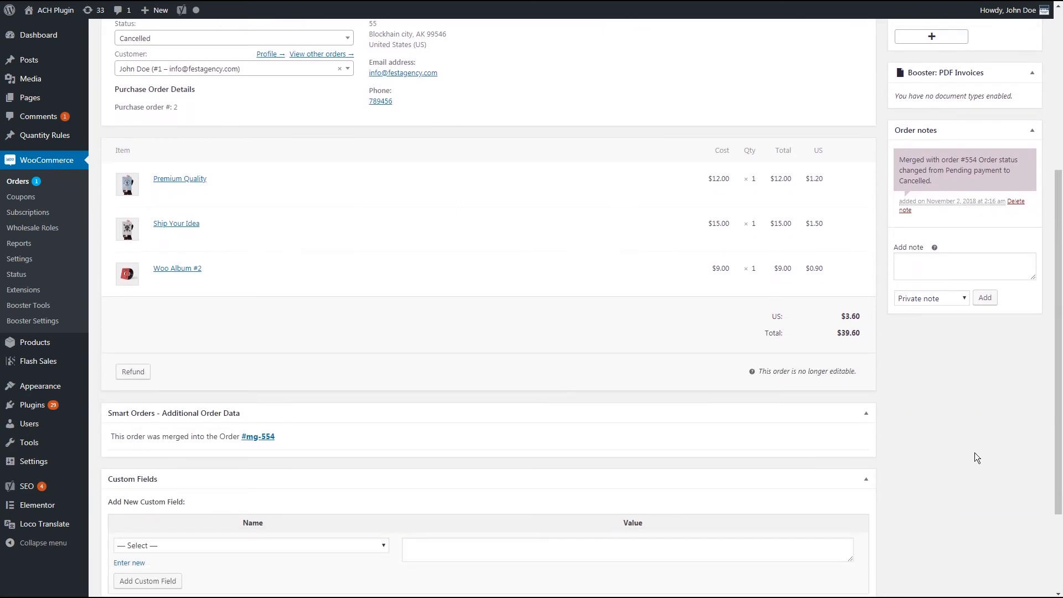